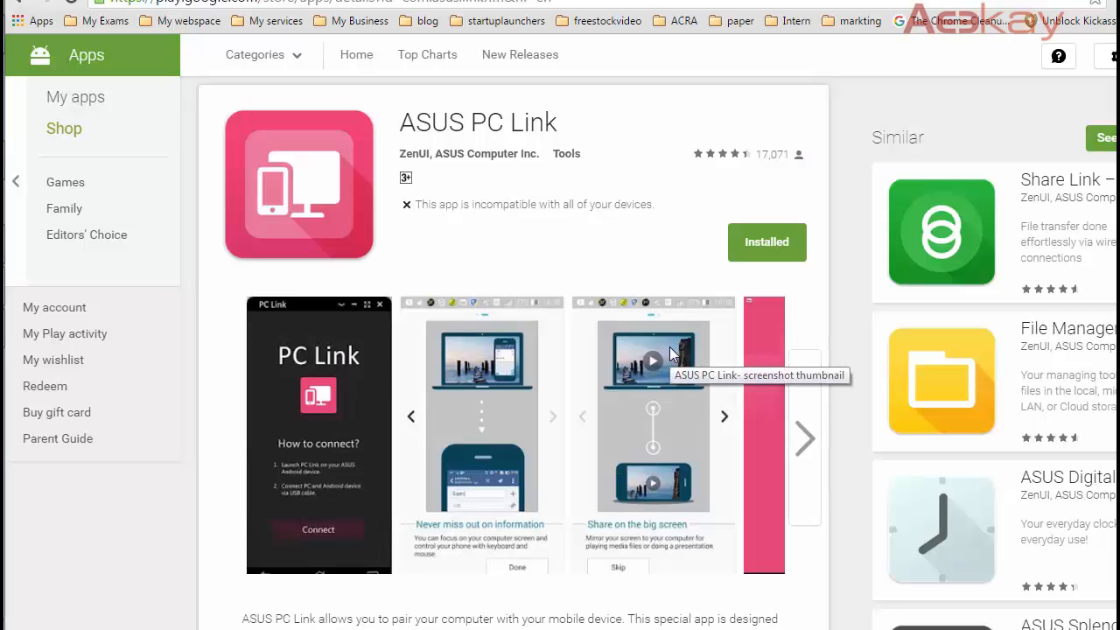
pyautogui.moveTo(343, 147)
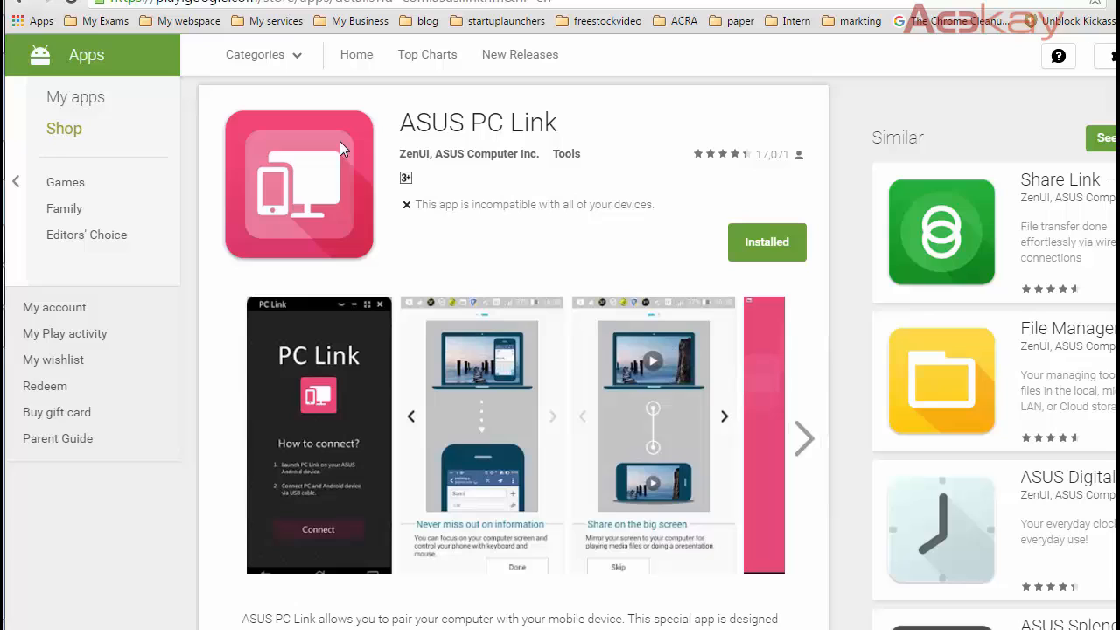
pyautogui.moveTo(344, 198)
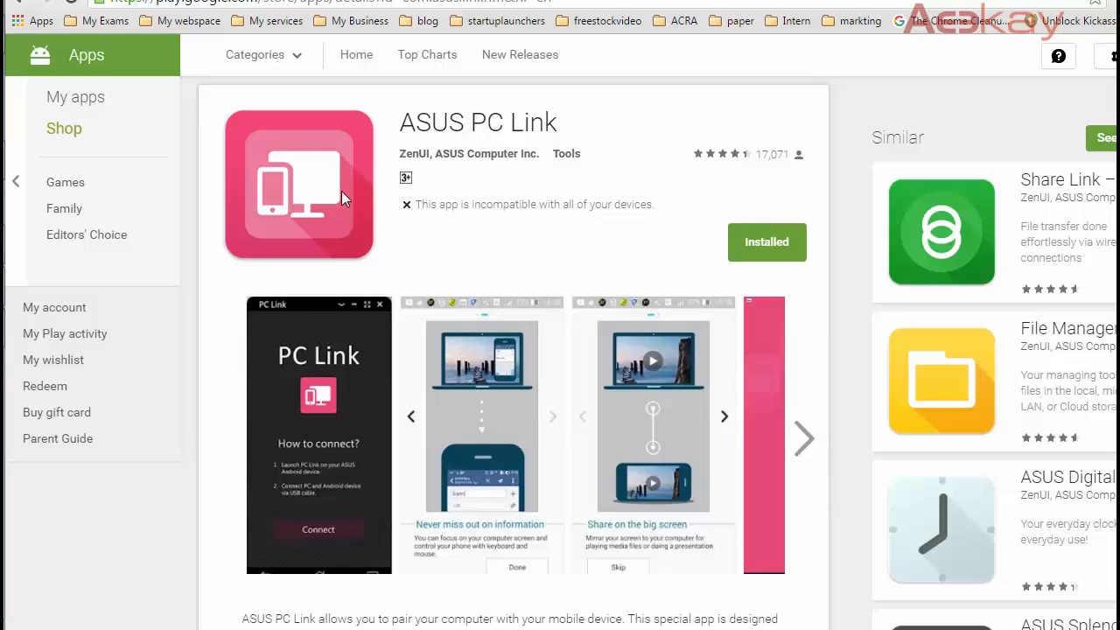
pyautogui.moveTo(538, 274)
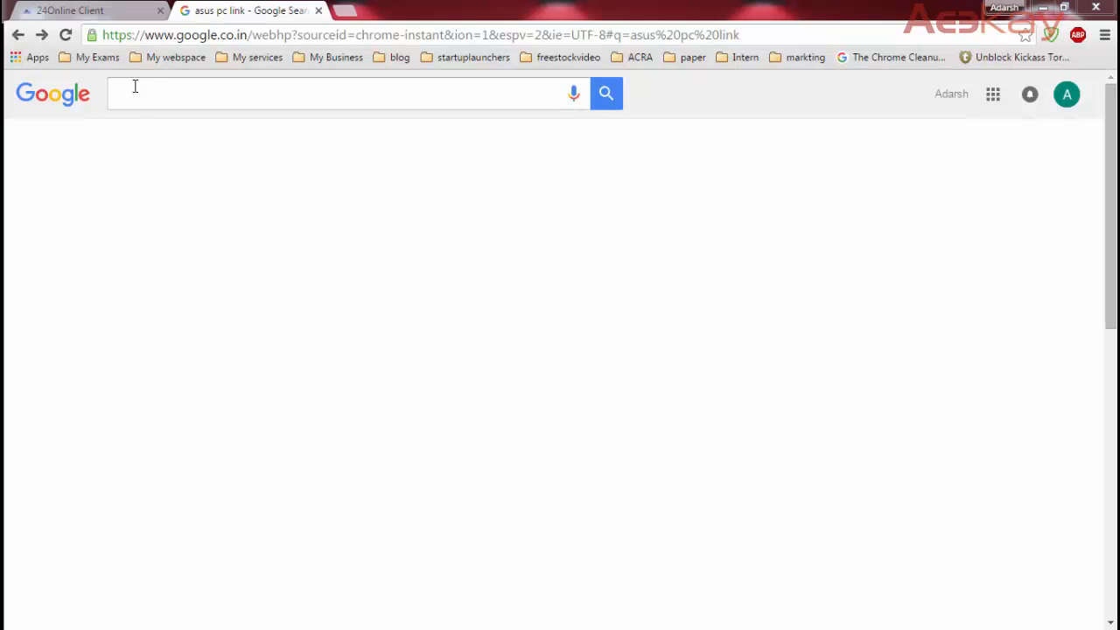
# Search for ASUS PC Link and dismiss the PCLinkSetup.exe download progress window
pyautogui.write('a')
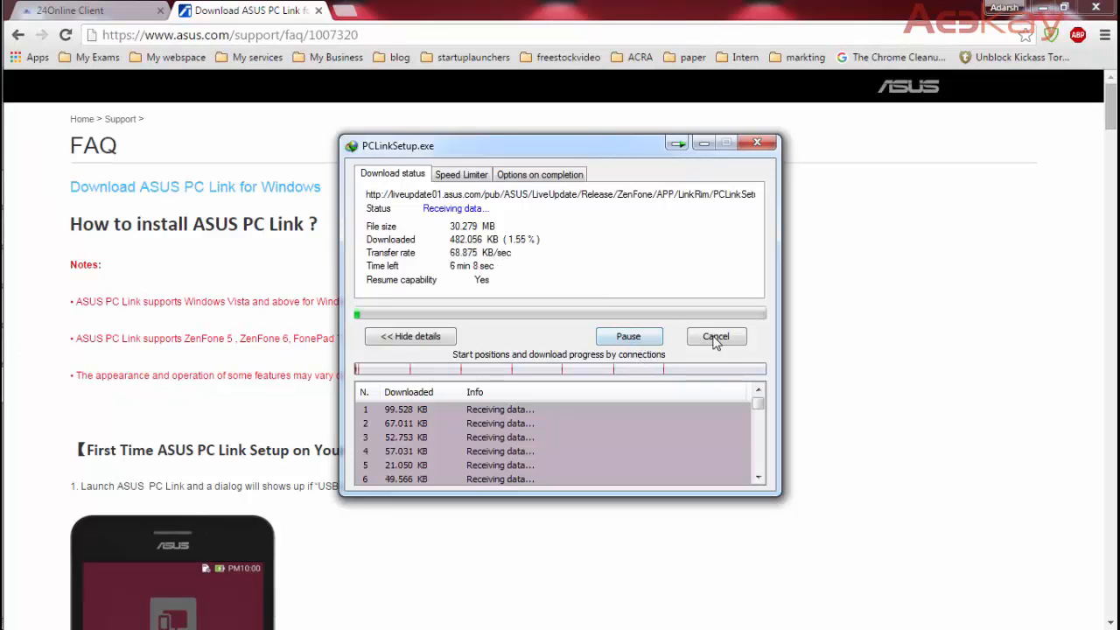
pyautogui.click(716, 336)
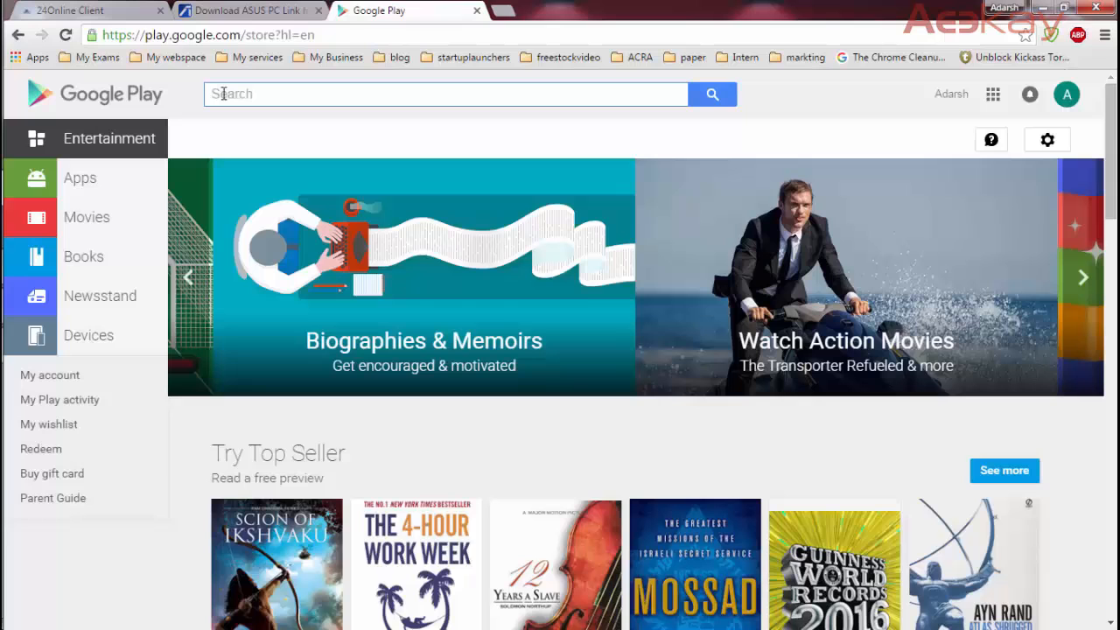
pyautogui.moveTo(133, 87)
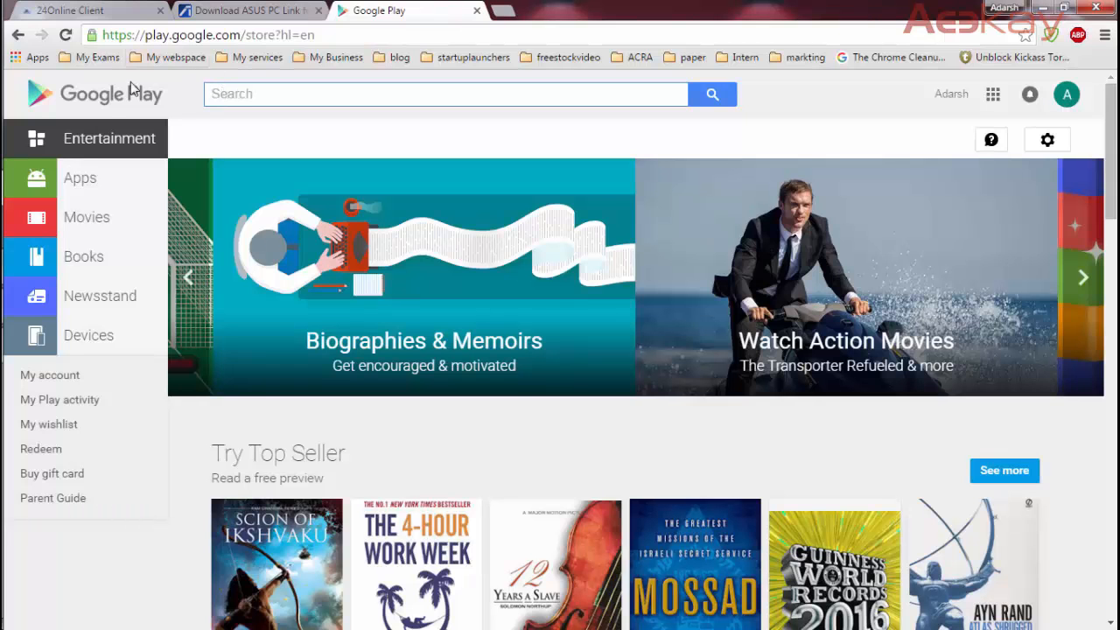
pyautogui.moveTo(261, 130)
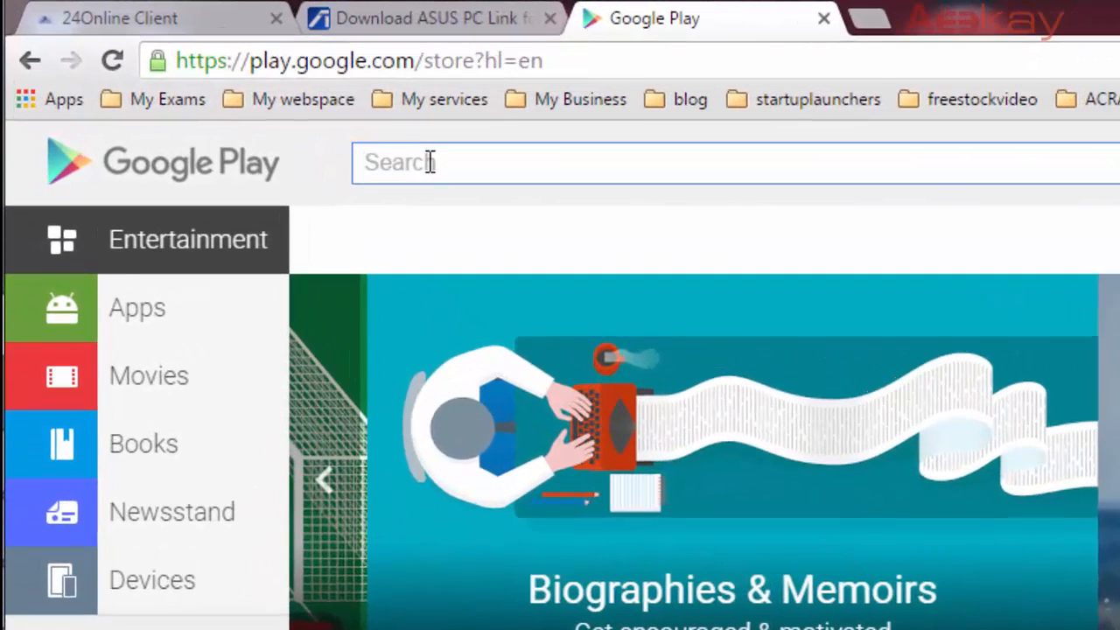
# Search Google Play for 'asus pc link' and open the ASUS PC Link listing
pyautogui.write('asus')
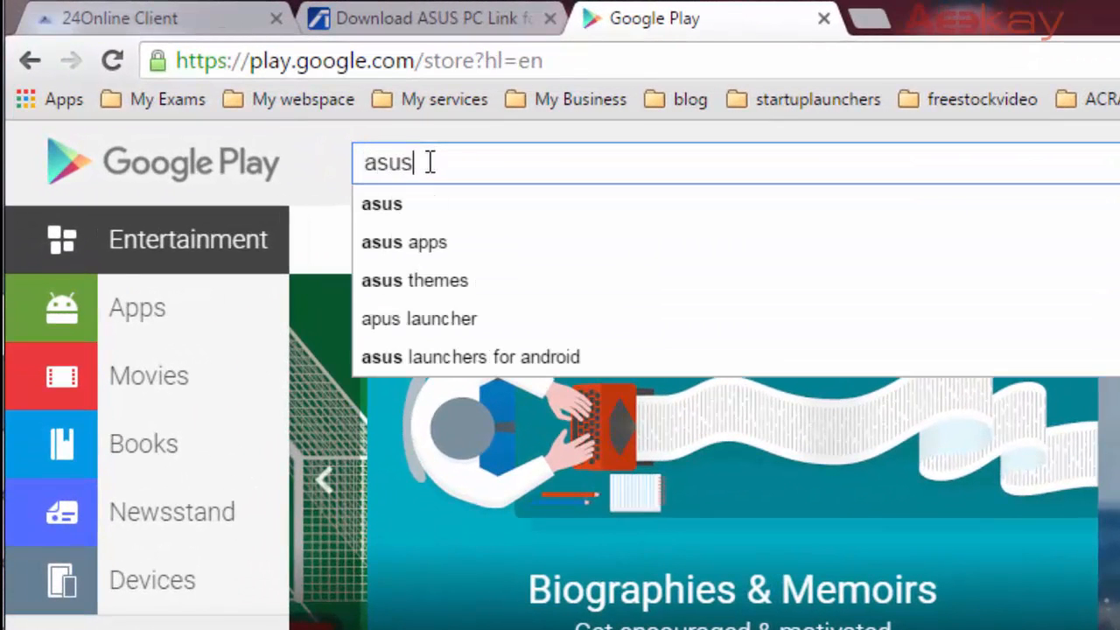
pyautogui.write('p')
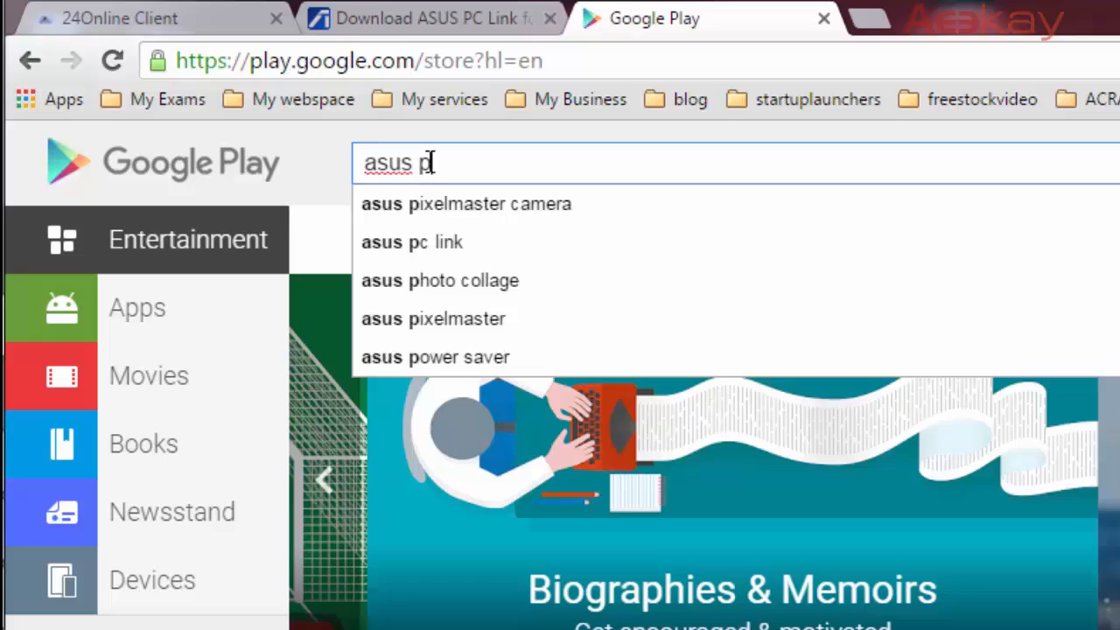
pyautogui.write('c')
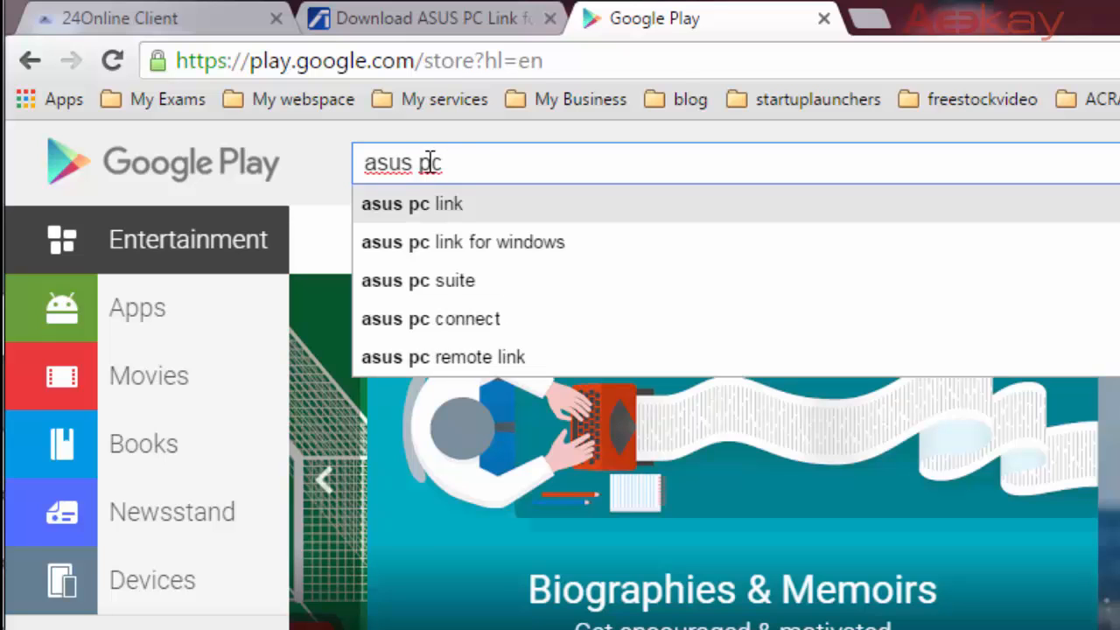
pyautogui.click(411, 204)
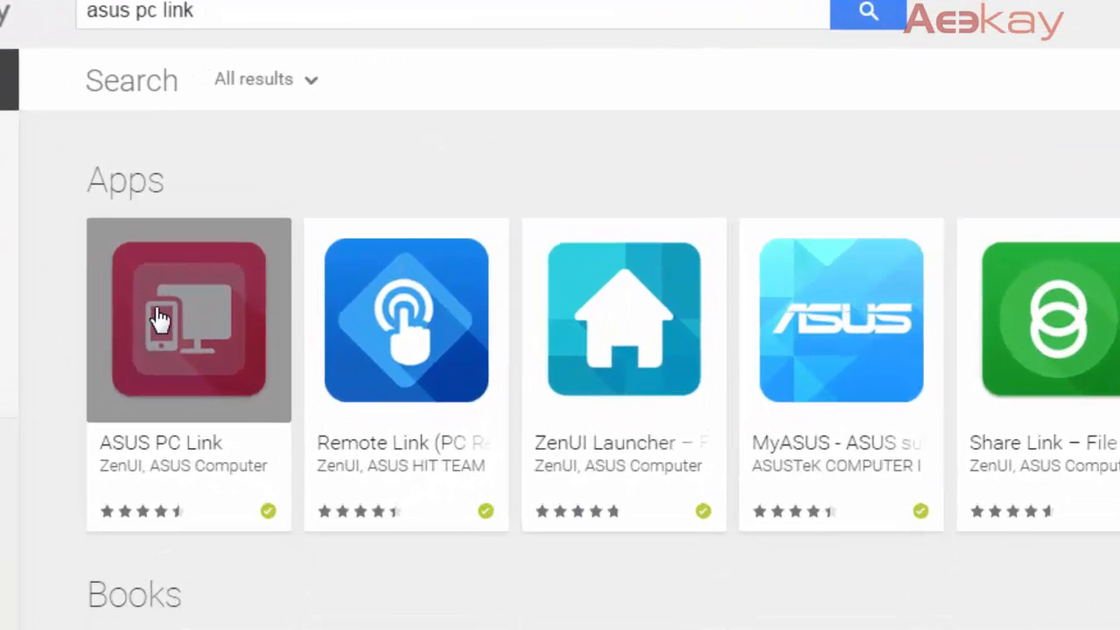
pyautogui.moveTo(45, 317)
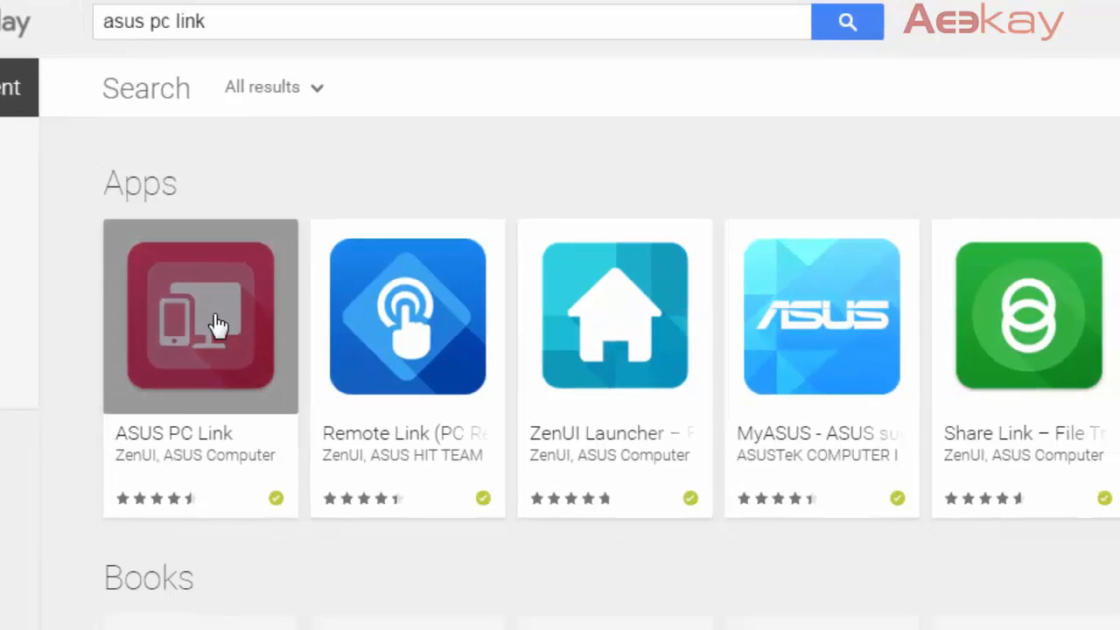
pyautogui.click(217, 319)
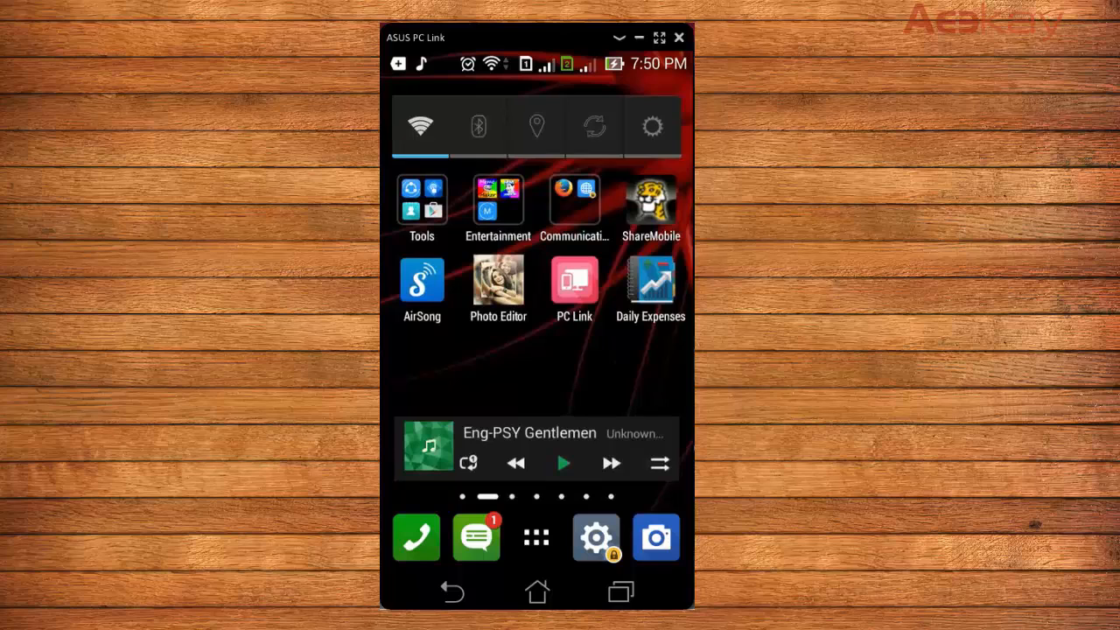
# Launch the PC Link app on the mirrored phone and choose Get started
pyautogui.click(573, 279)
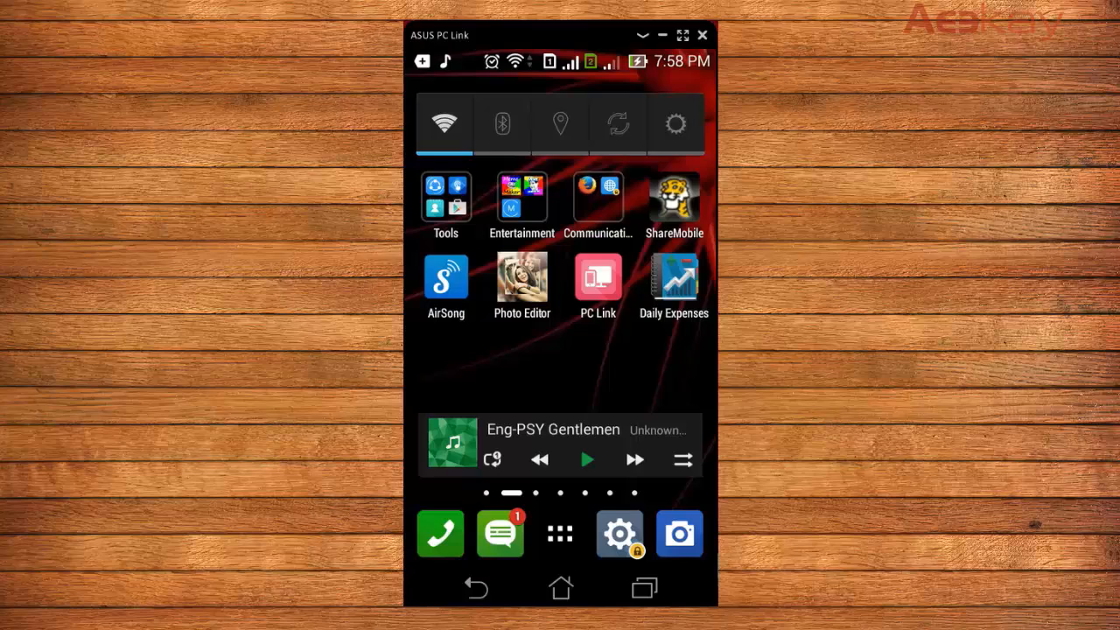
pyautogui.click(597, 275)
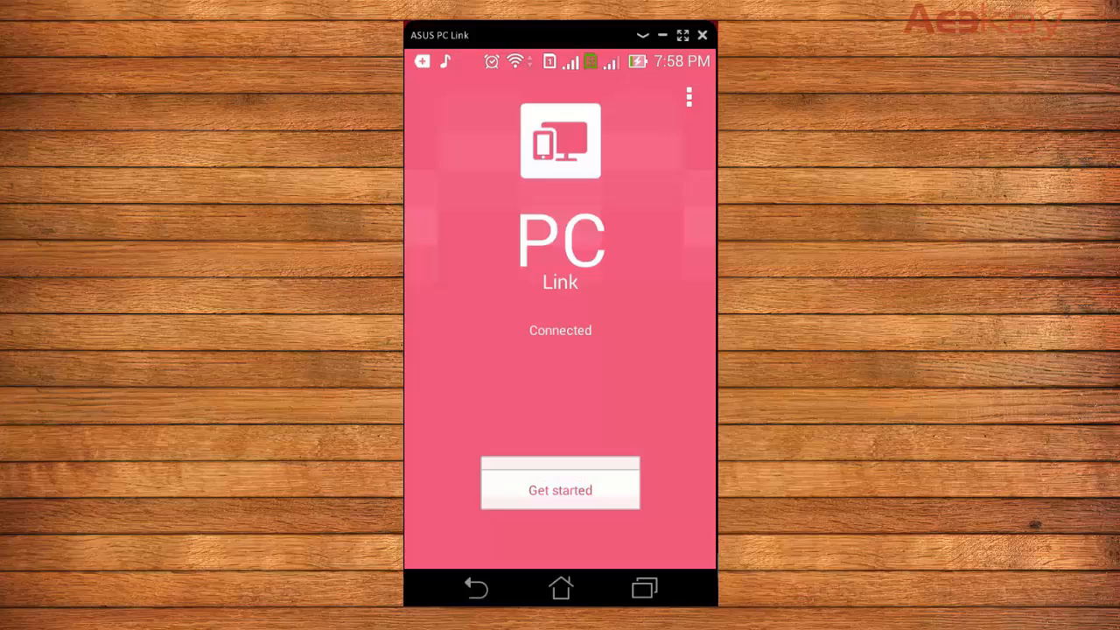
pyautogui.click(560, 489)
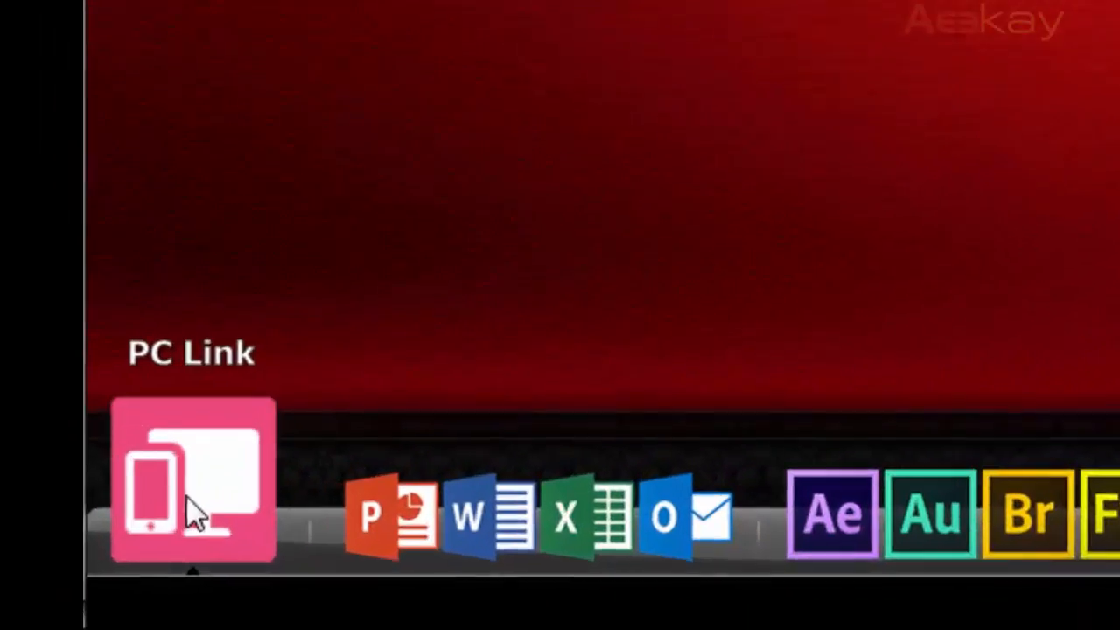
# Launch PC Link on the computer to list ASUS_T00I under Device name
pyautogui.click(197, 477)
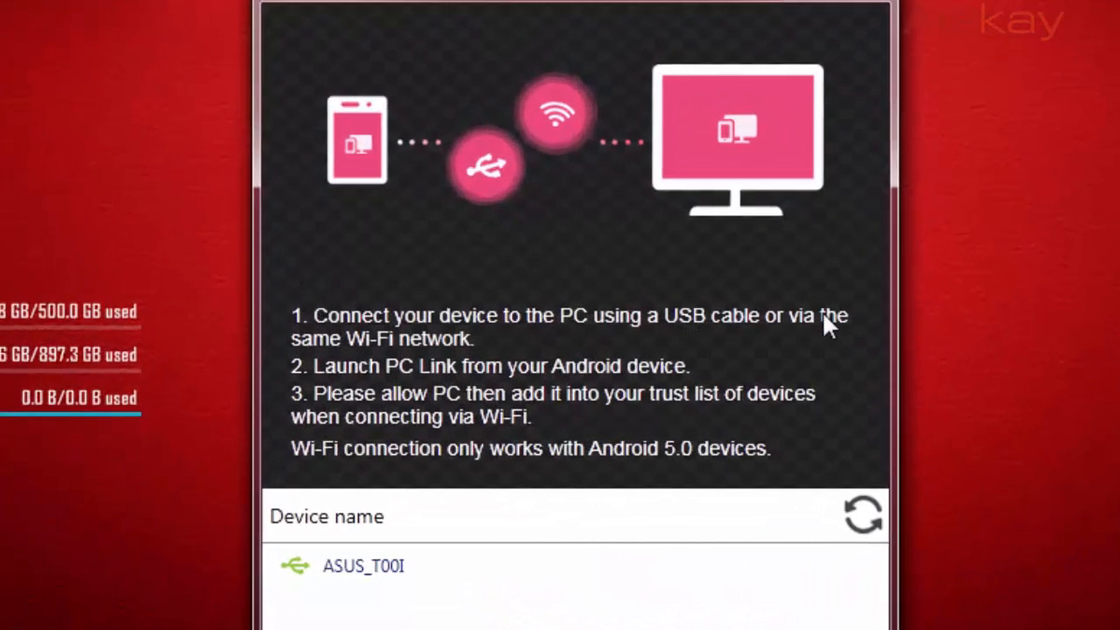
pyautogui.moveTo(451, 366)
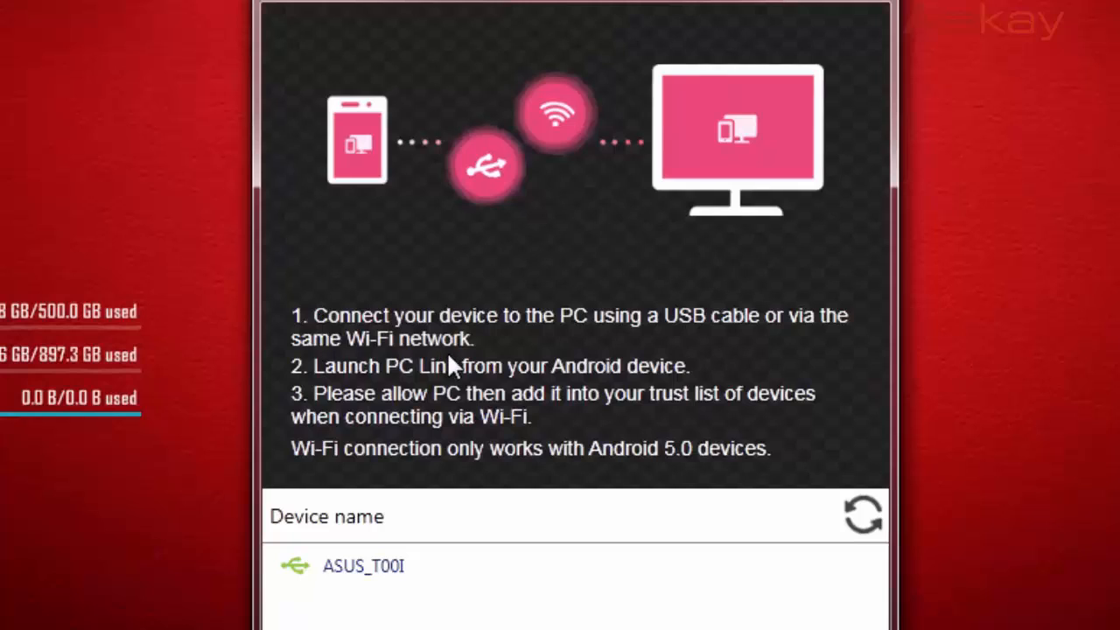
pyautogui.moveTo(385, 358)
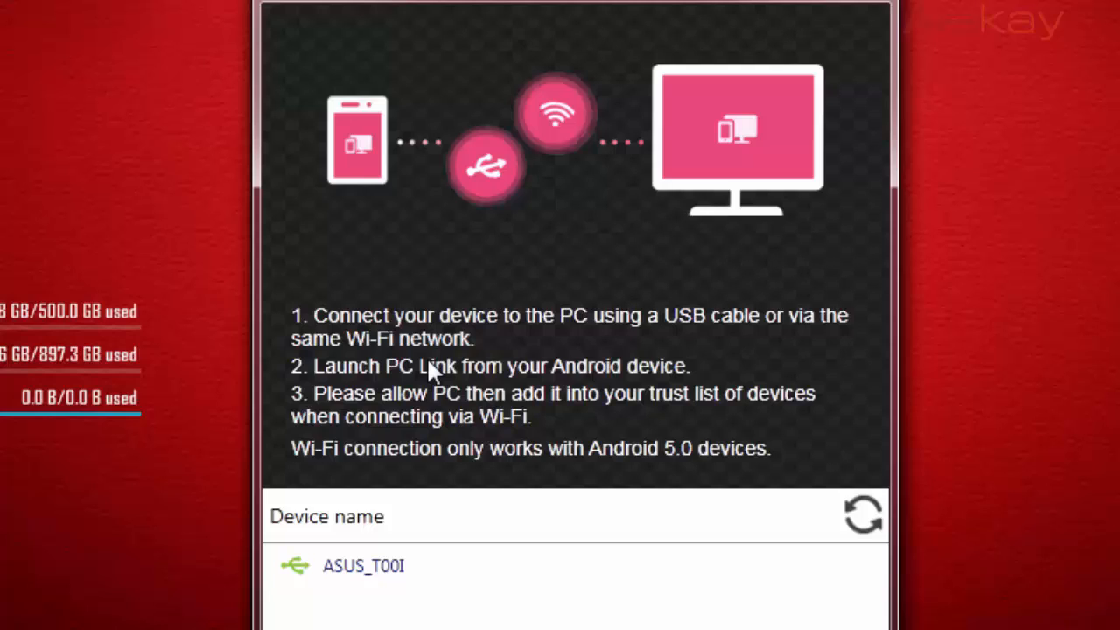
pyautogui.moveTo(444, 254)
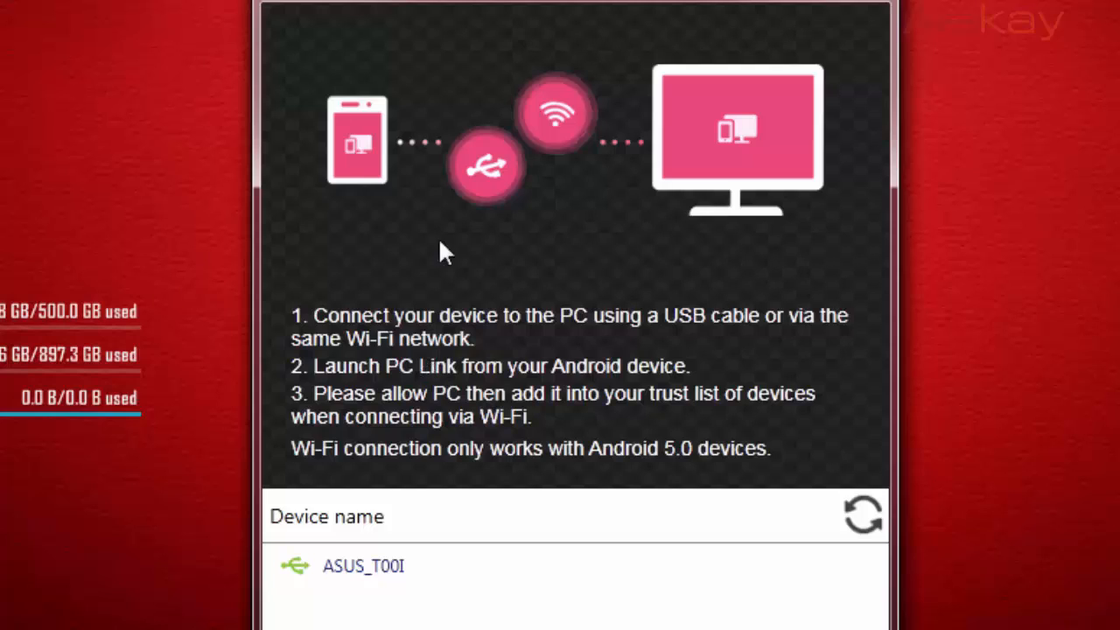
pyautogui.moveTo(437, 363)
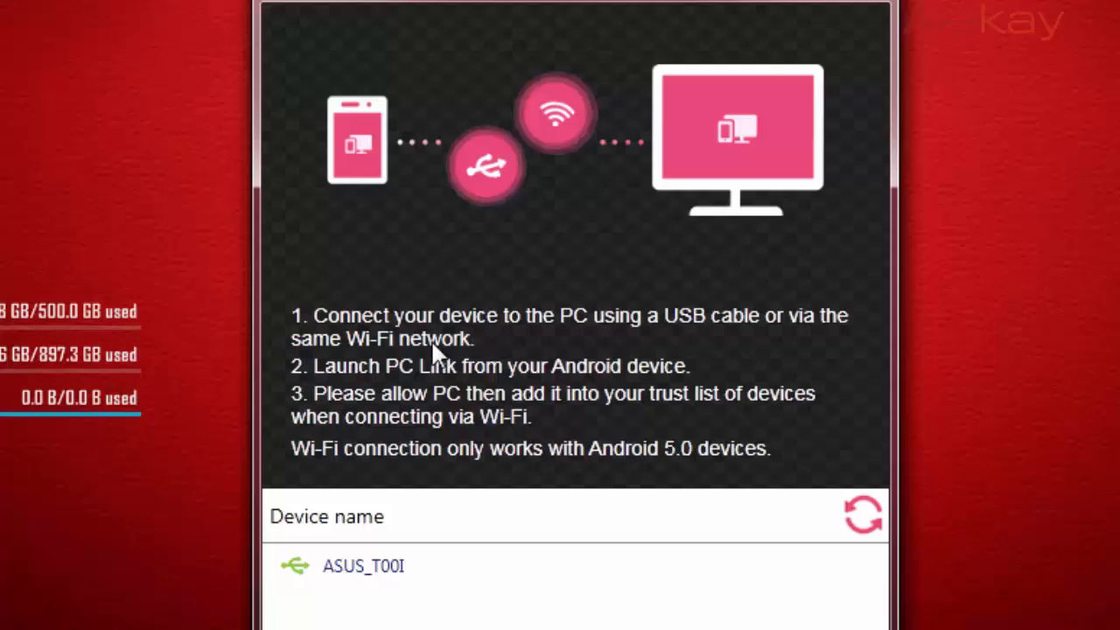
pyautogui.moveTo(345, 429)
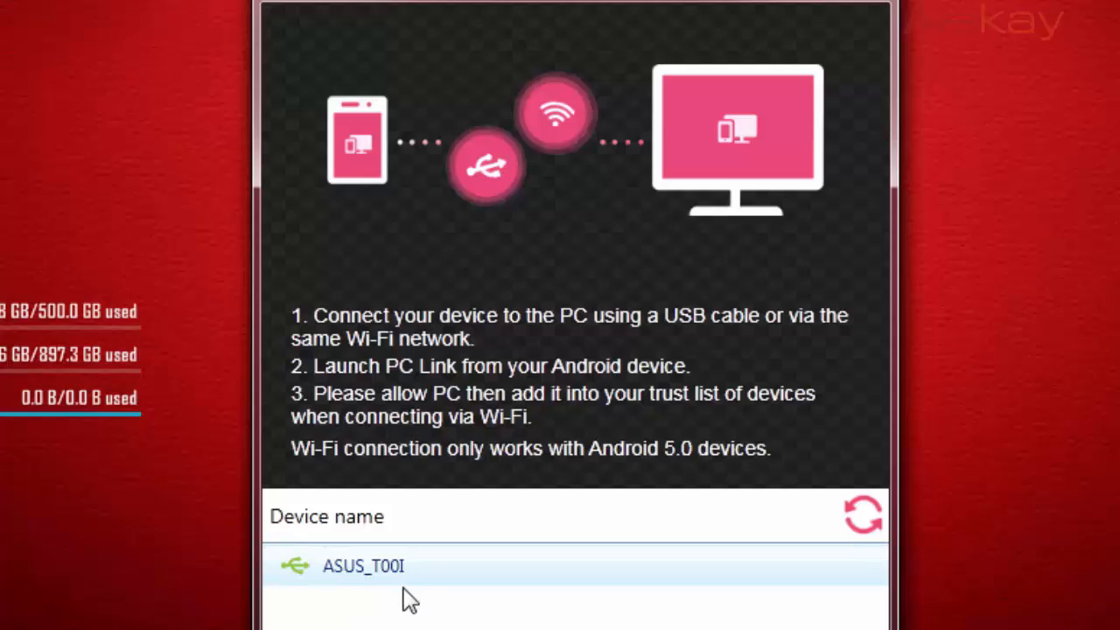
pyautogui.moveTo(391, 597)
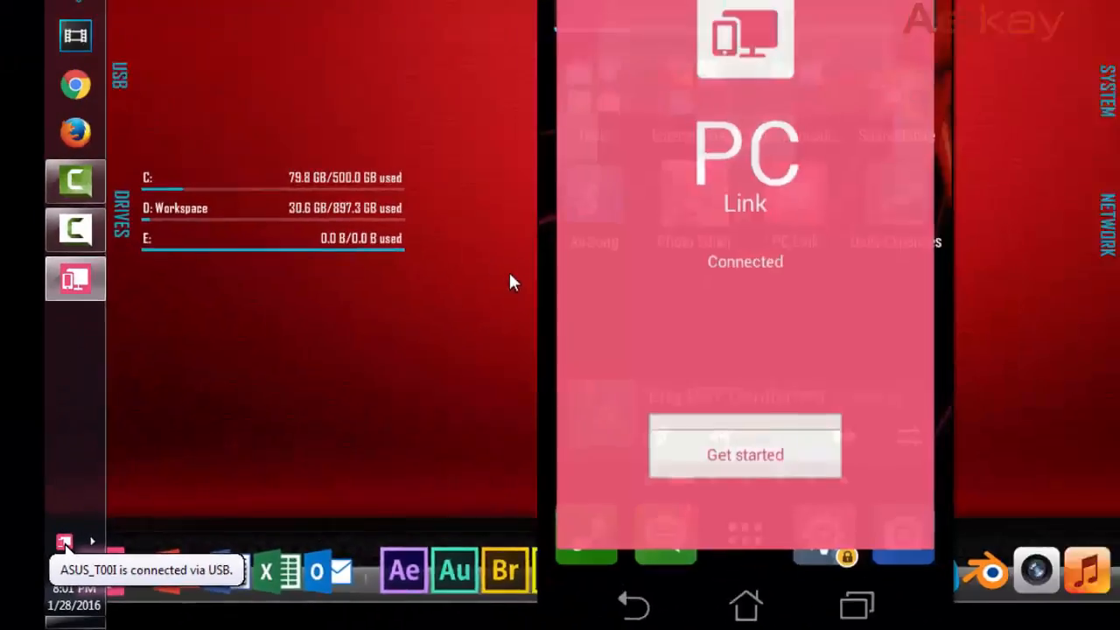
# Start mirroring ASUS_T00I and open a lynda.com lecture video on the phone
pyautogui.click(745, 453)
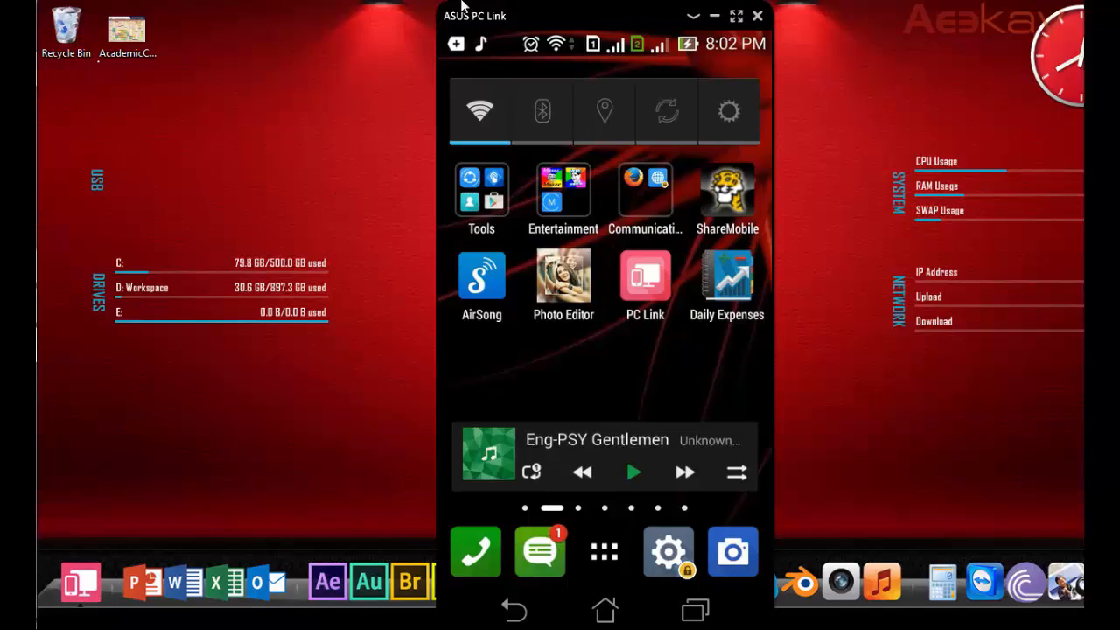
pyautogui.moveTo(315, 216)
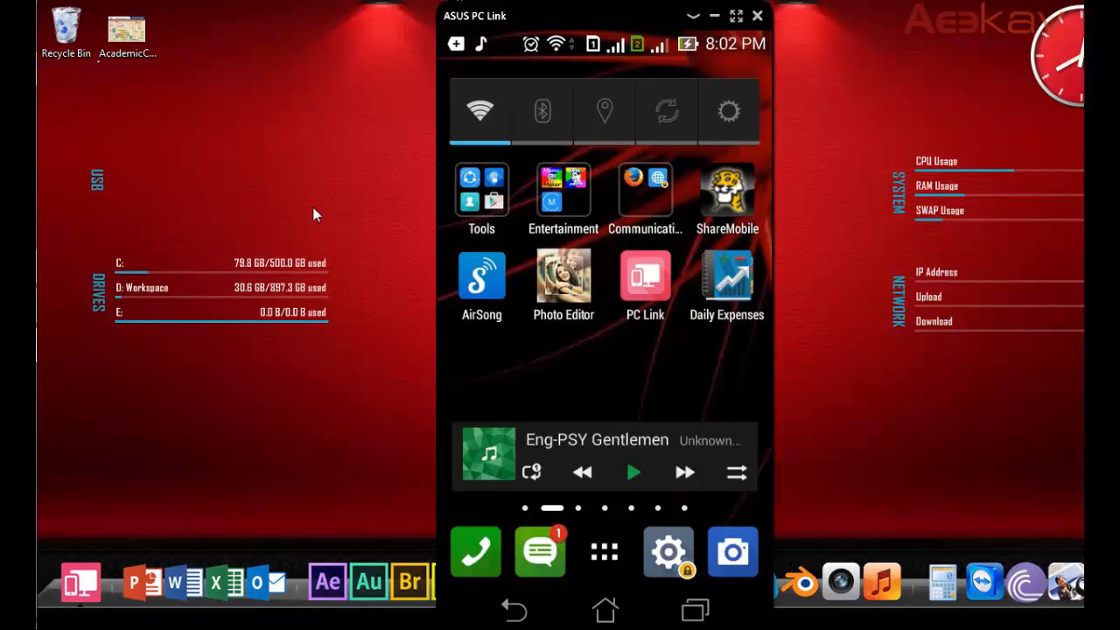
pyautogui.moveTo(322, 210)
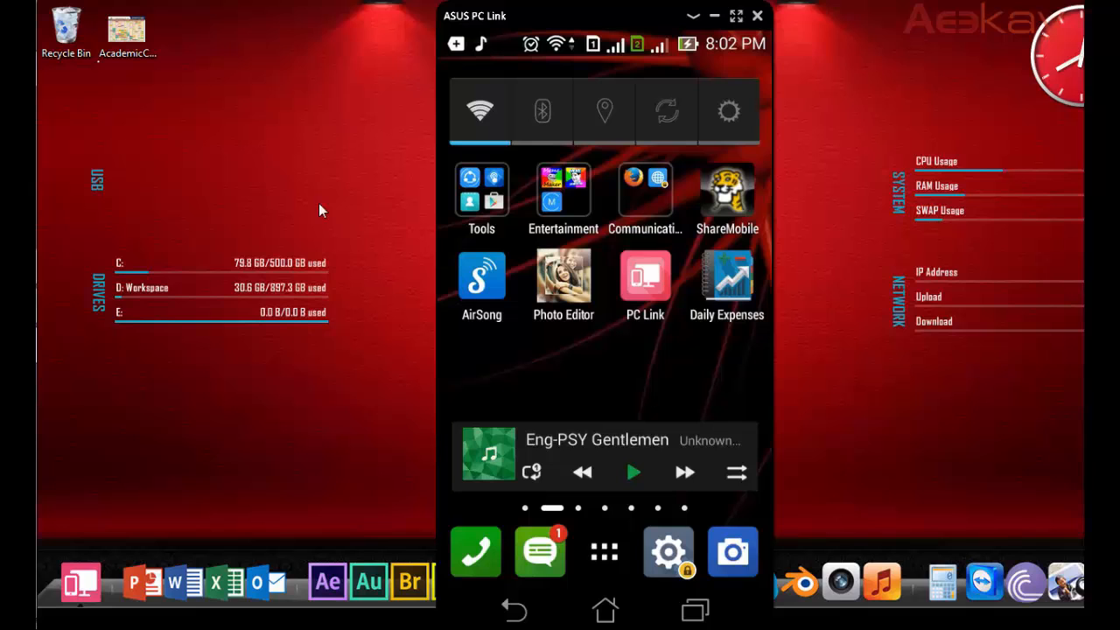
pyautogui.moveTo(563, 278)
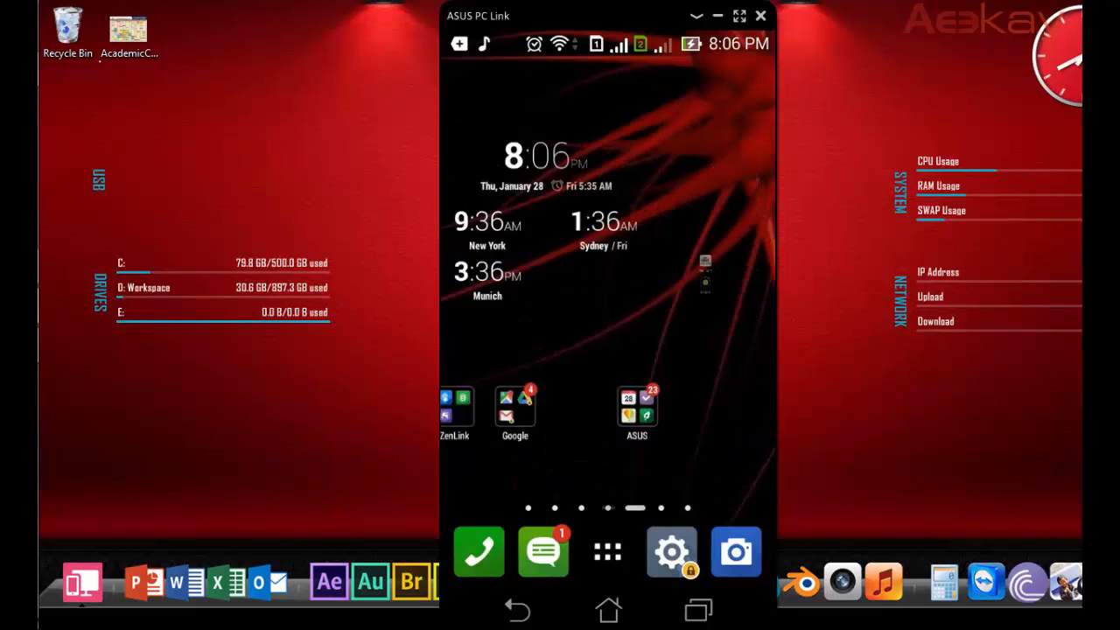
pyautogui.click(636, 408)
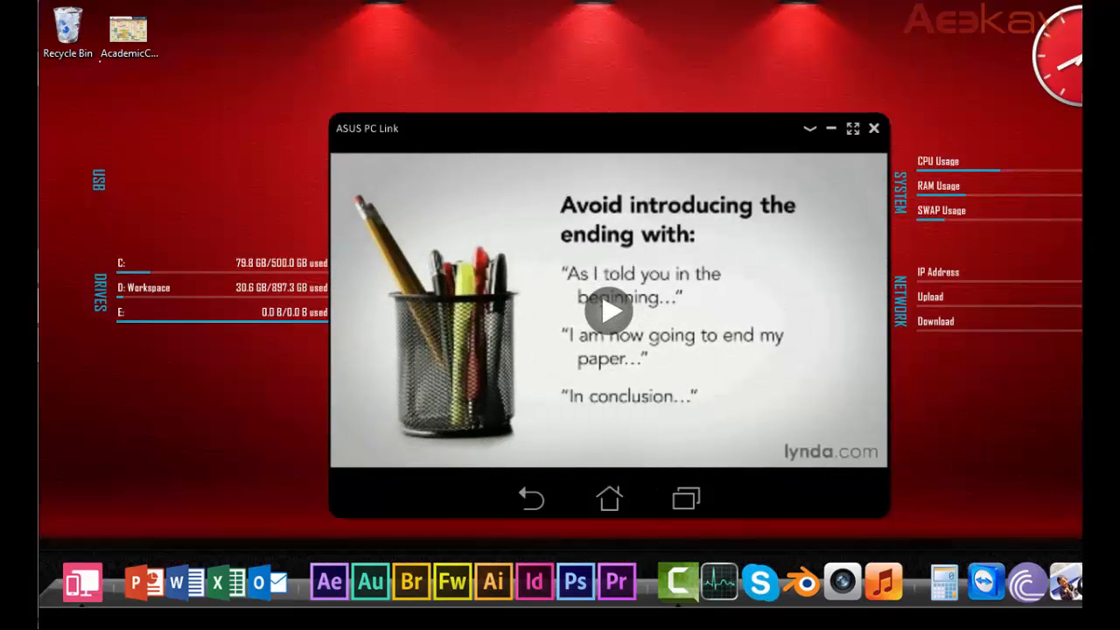
pyautogui.moveTo(746, 85)
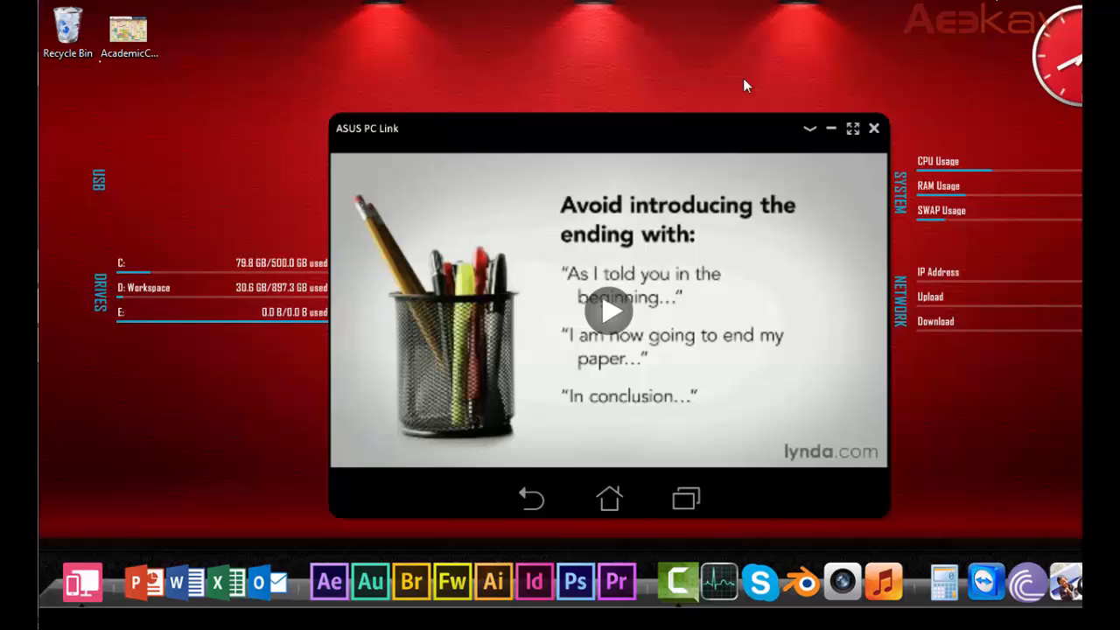
# Maximize the ASUS PC Link window so the lecture video fills the screen
pyautogui.click(853, 129)
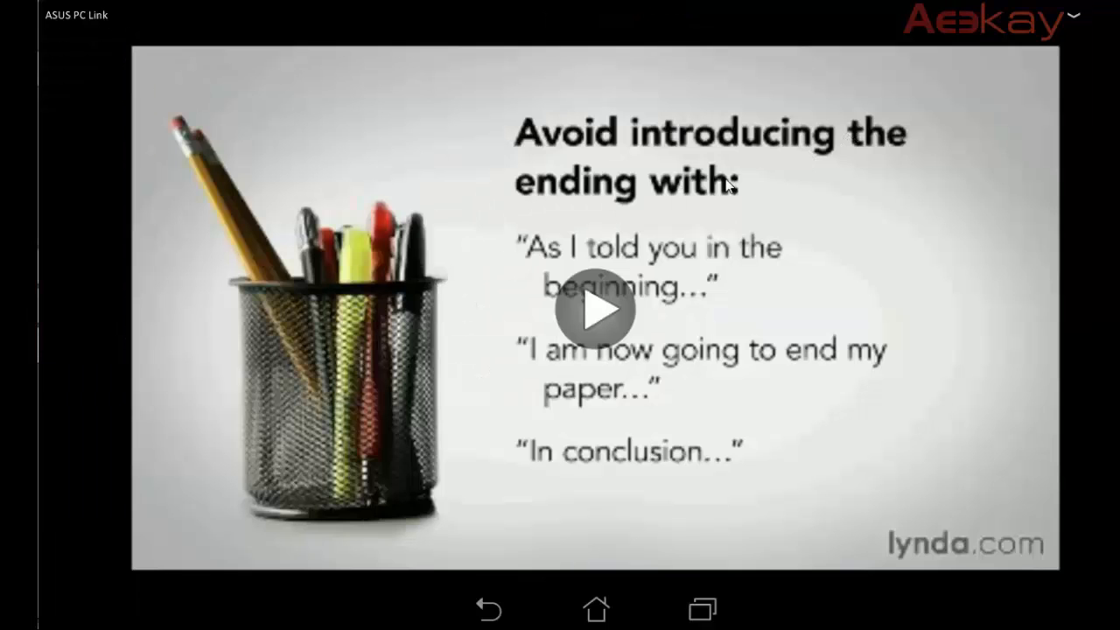
pyautogui.moveTo(735, 214)
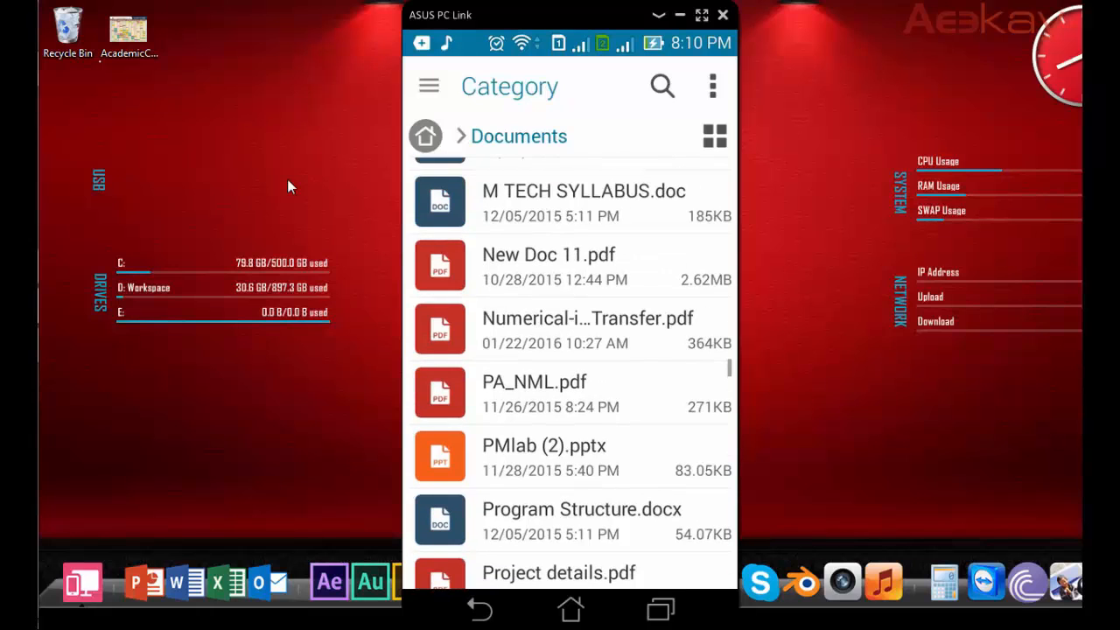
# Open the vortex tube PDF, maximize it, and scroll to the nomenclature page
pyautogui.scroll(-3)
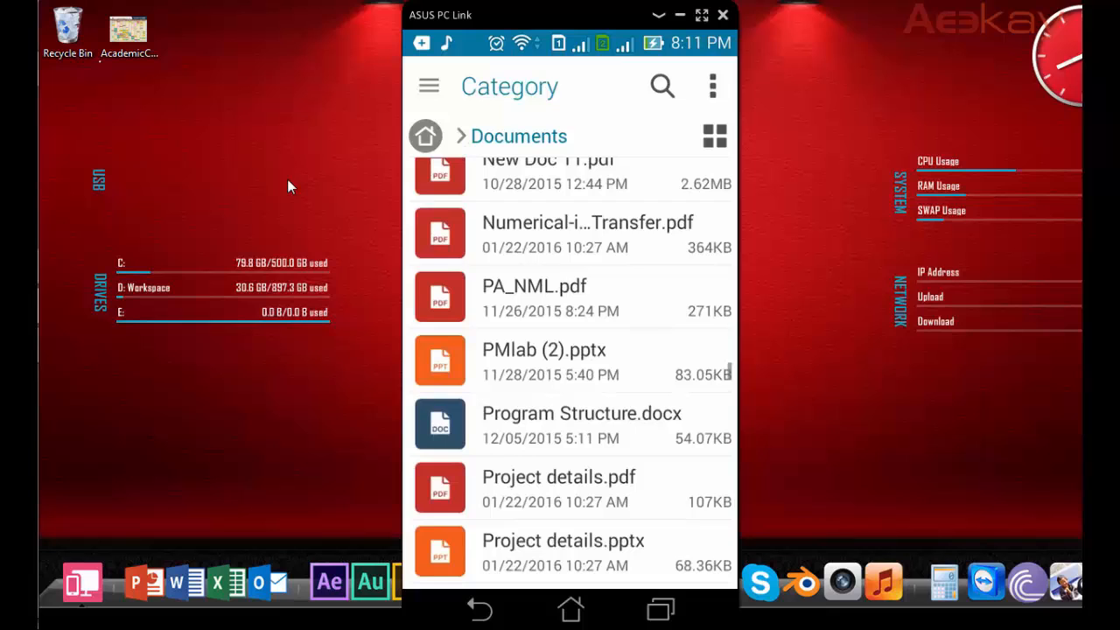
pyautogui.click(578, 232)
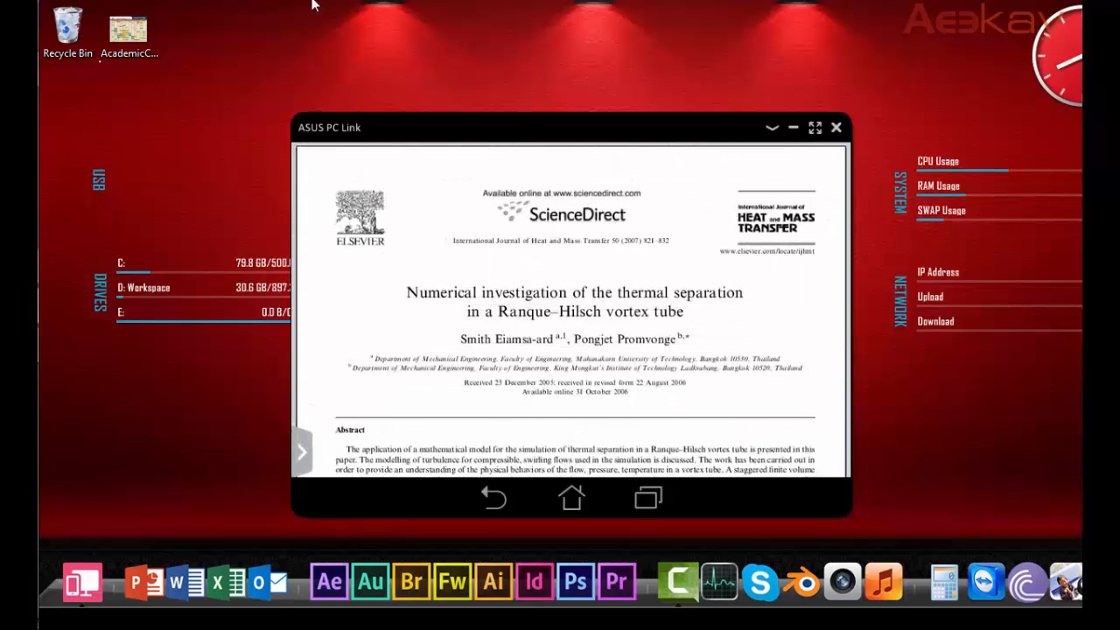
pyautogui.click(813, 128)
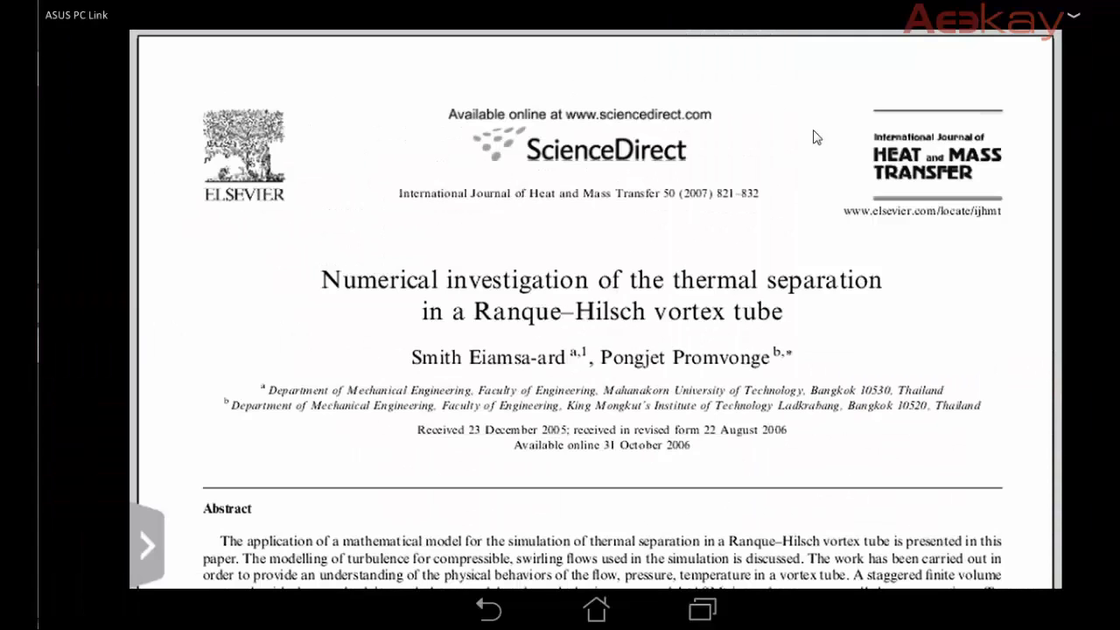
pyautogui.moveTo(798, 200)
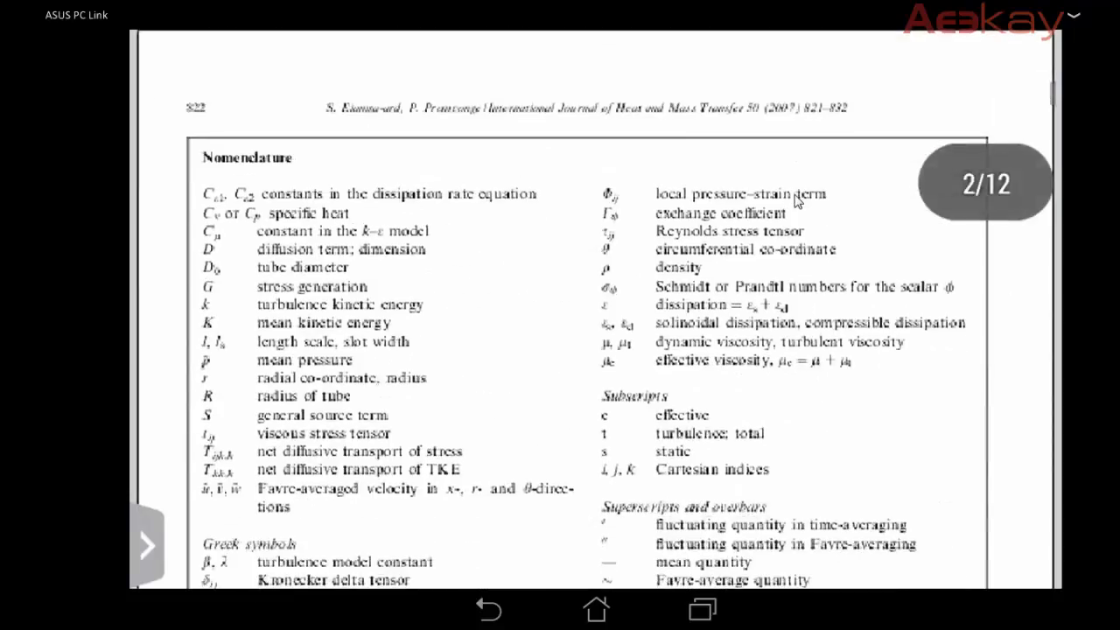
pyautogui.scroll(-3)
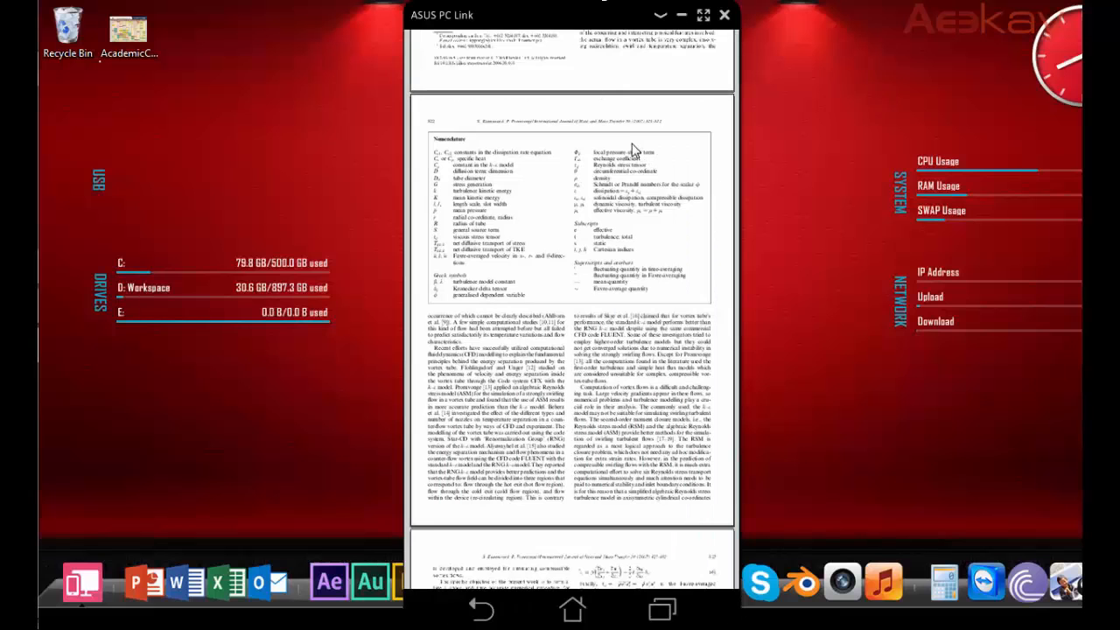
pyautogui.scroll(-3)
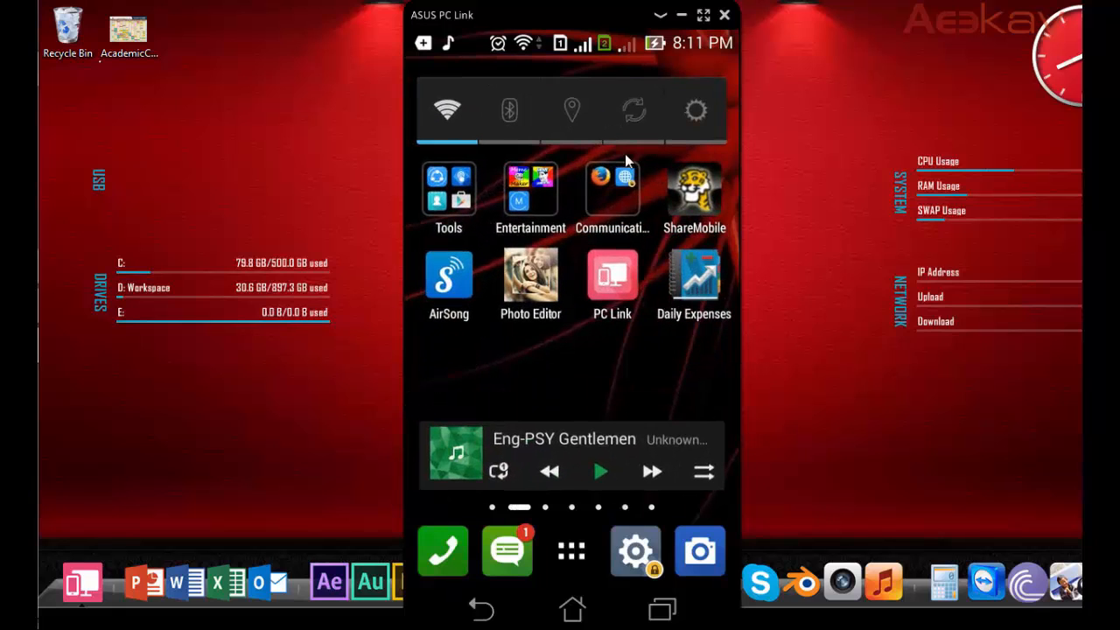
pyautogui.moveTo(744, 86)
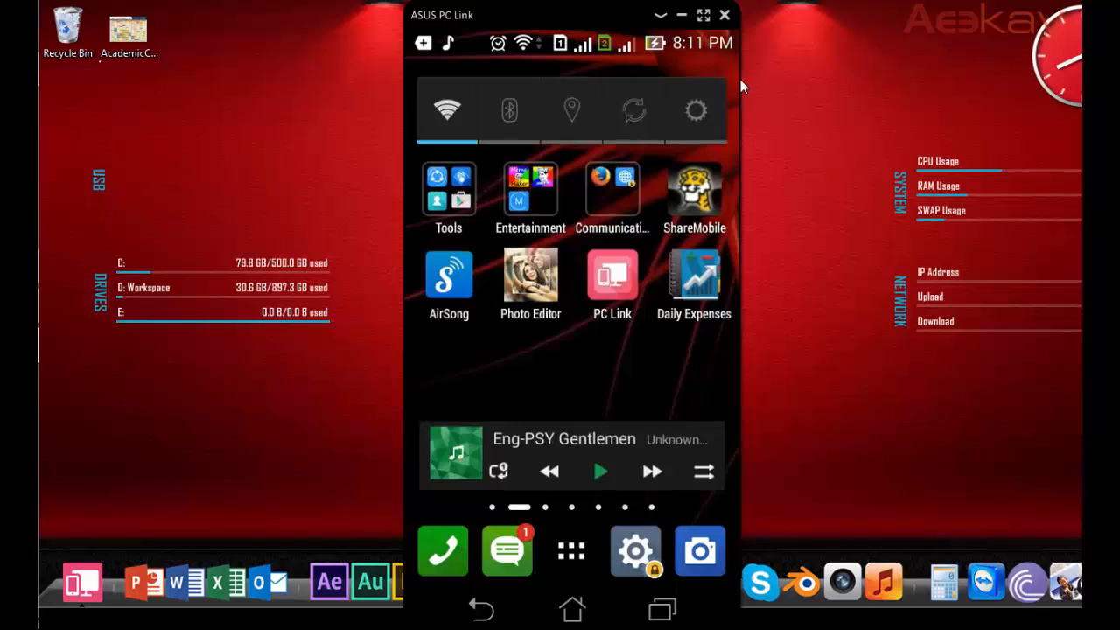
pyautogui.moveTo(700, 85)
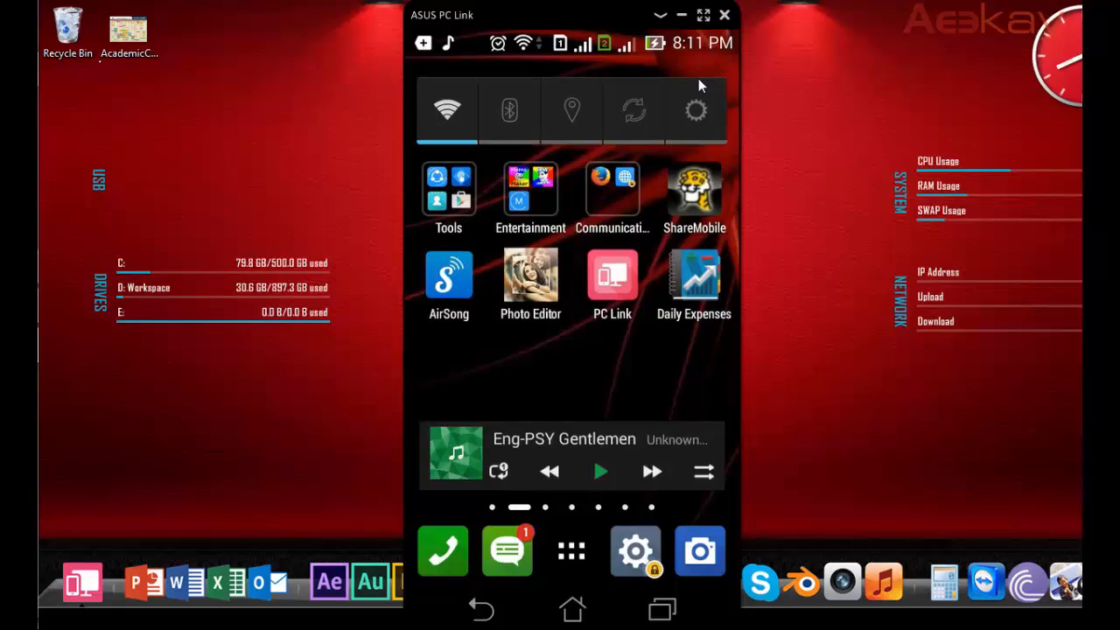
pyautogui.moveTo(632, 236)
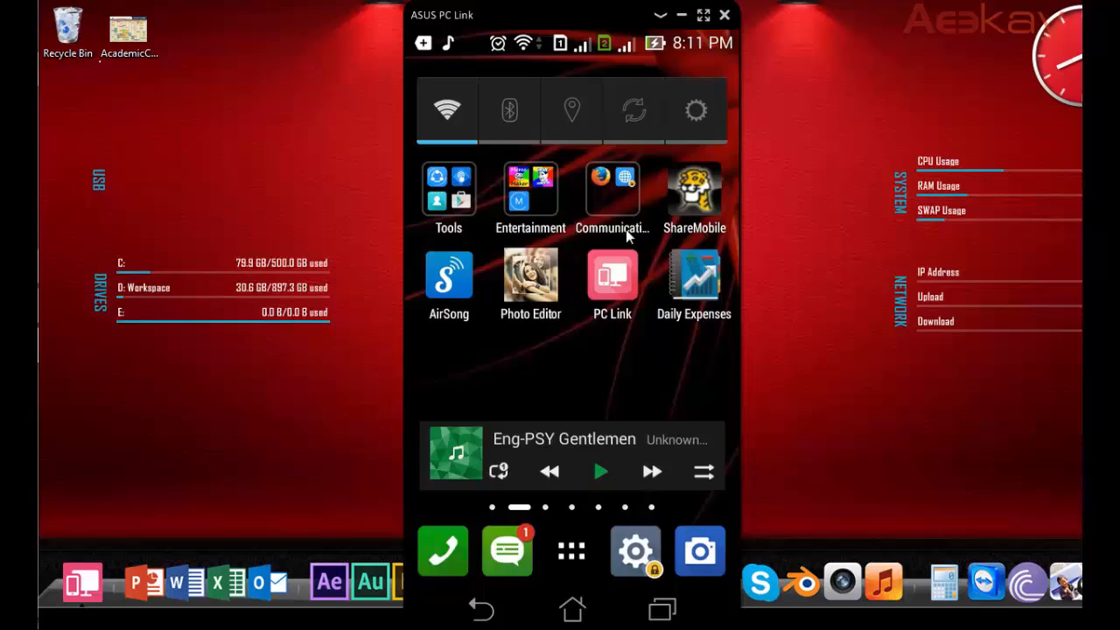